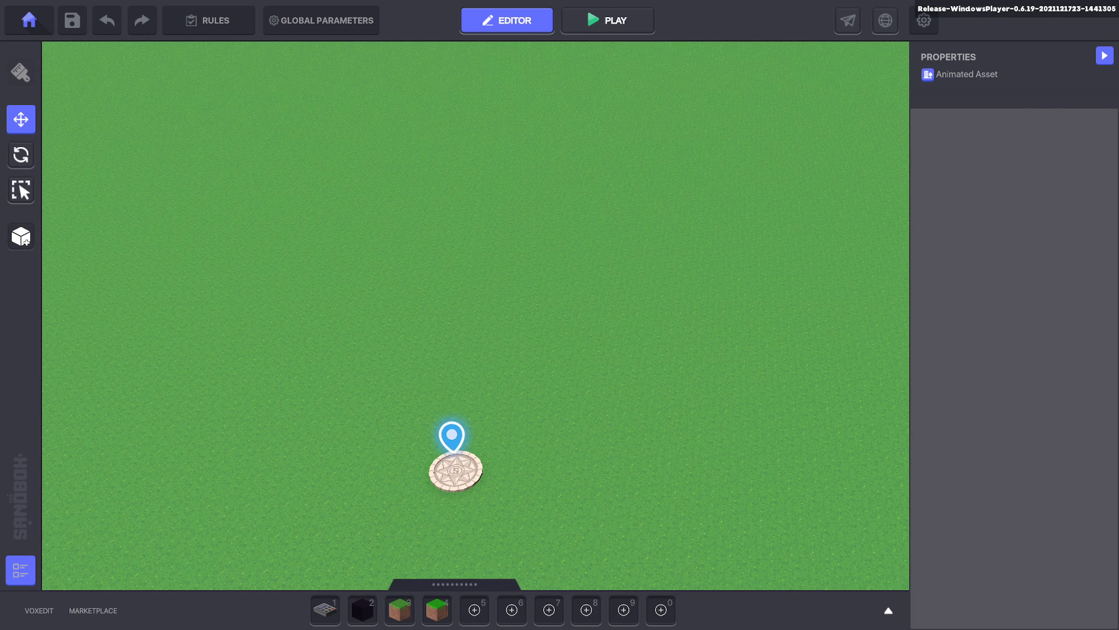
Step: Clear all voxels from MagicaVoxel's default blue cube to make room for the cloud logo
left_click(39, 610)
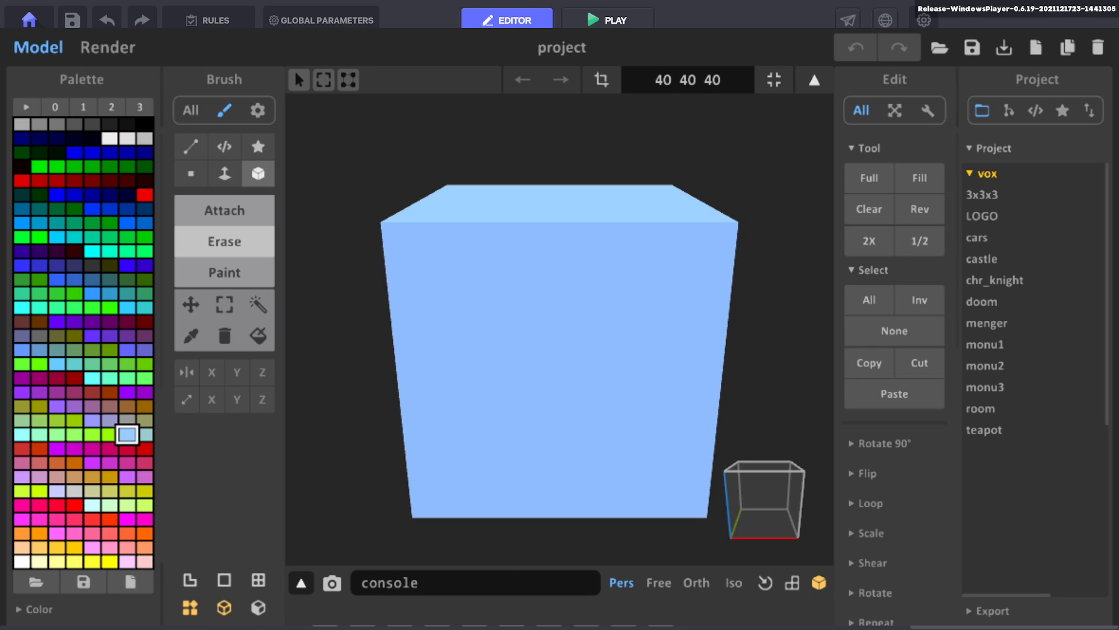
mouse_move(702, 270)
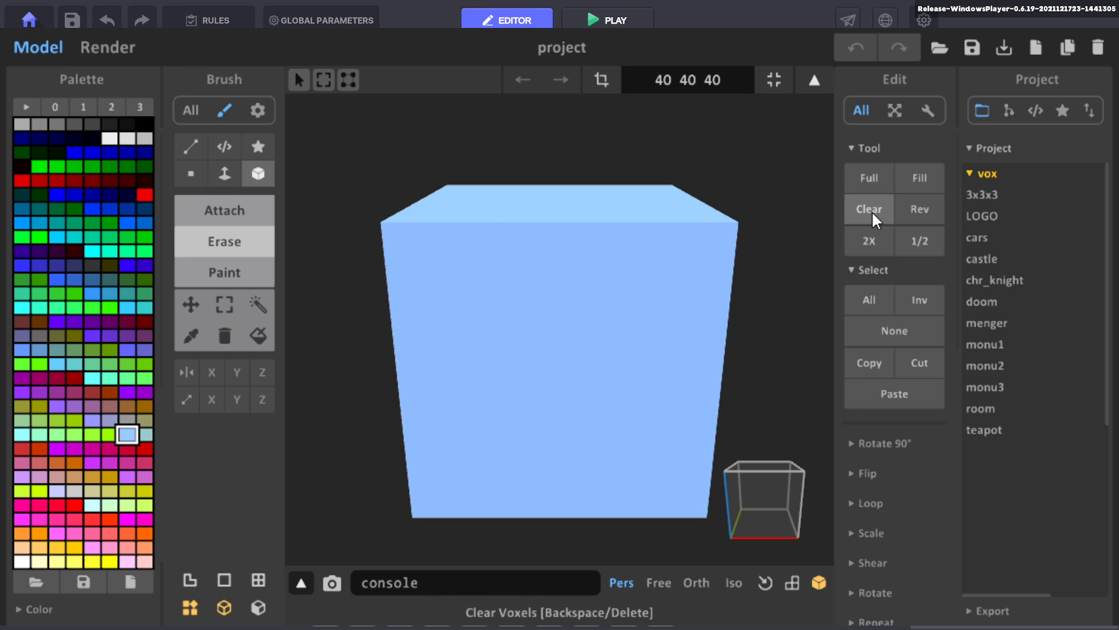
left_click(868, 210)
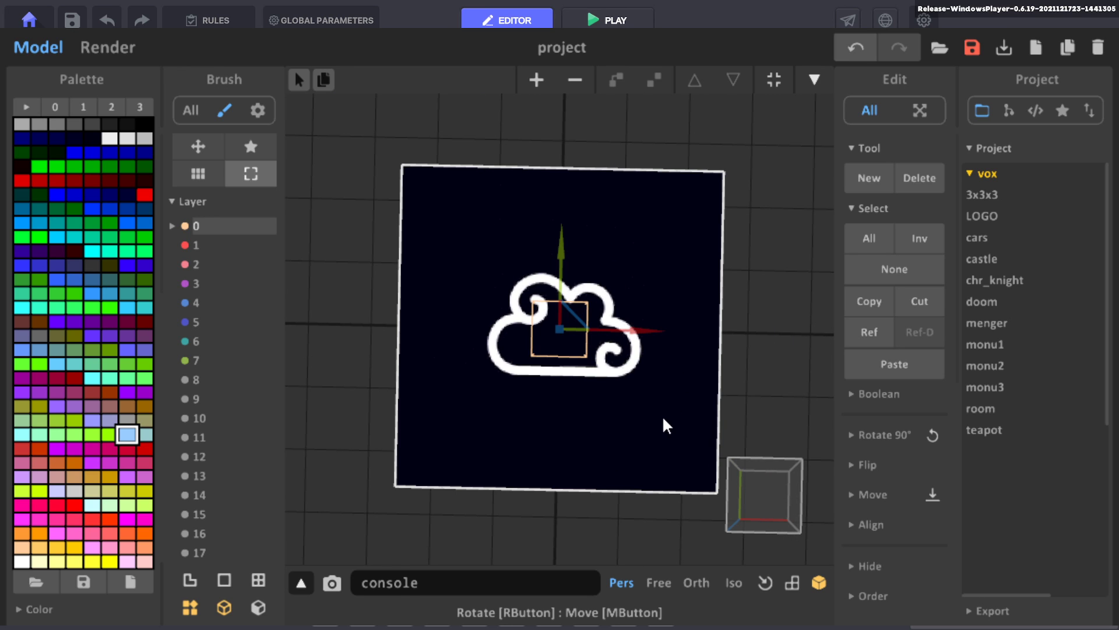
mouse_move(820, 279)
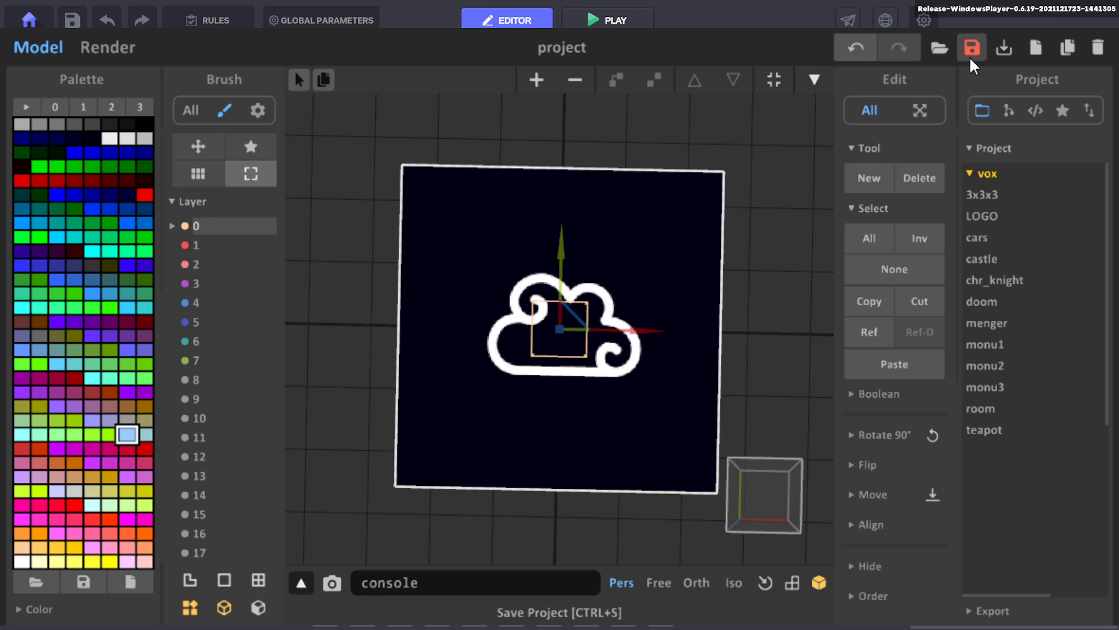
mouse_move(261, 576)
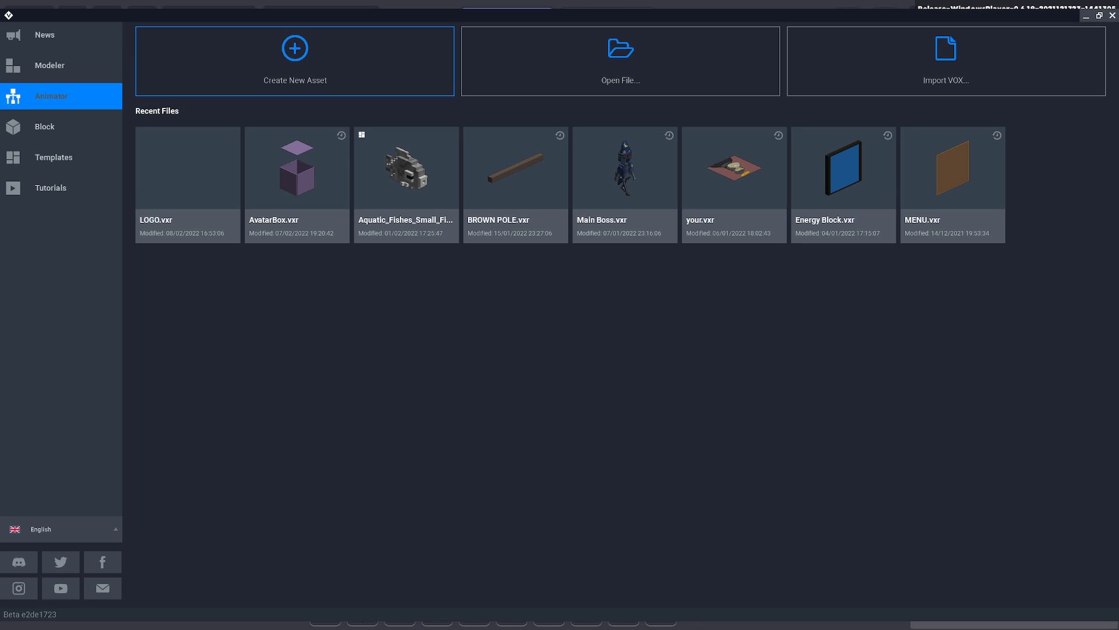
mouse_move(9, 108)
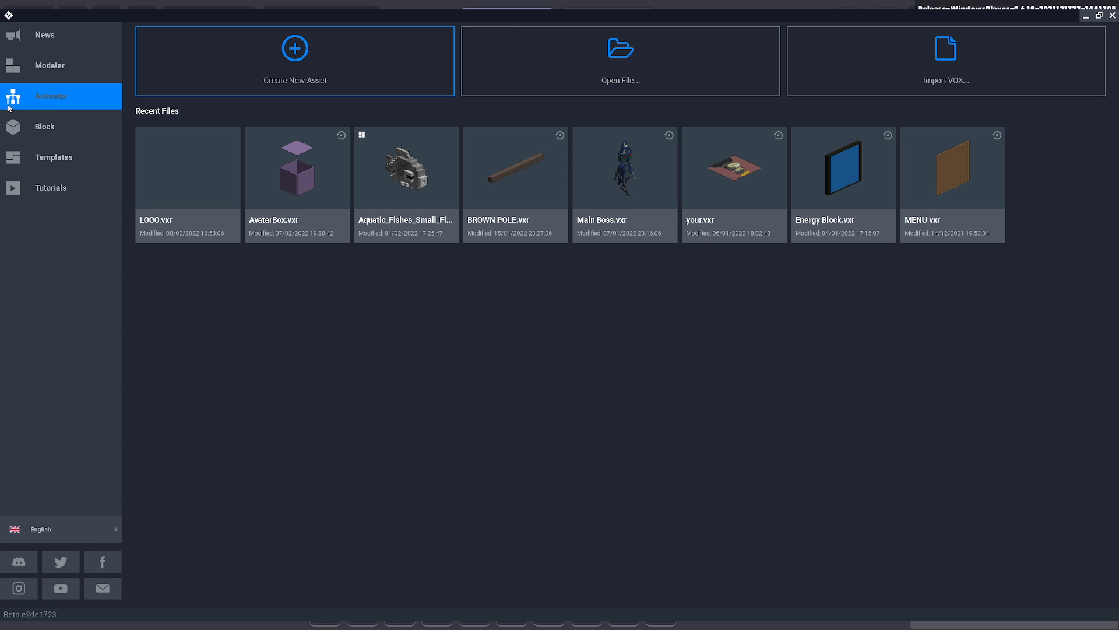
Step: Create the LOGOTUT animator asset and add a child node named Main under Root
left_click(294, 61)
type("LOGOTUT")
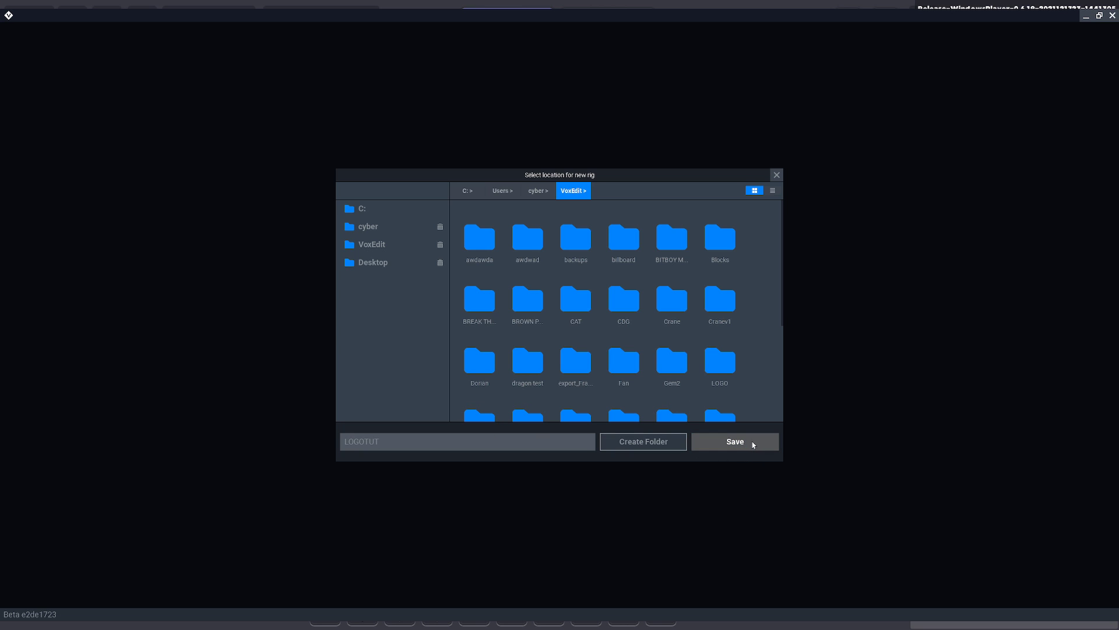
left_click(734, 441)
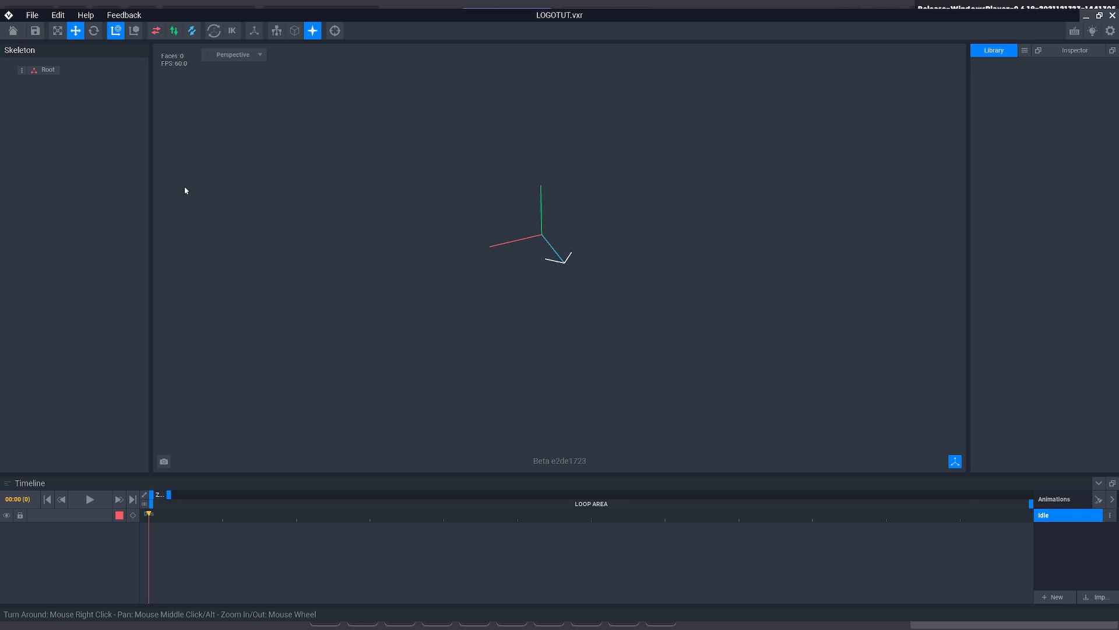
right_click(48, 70)
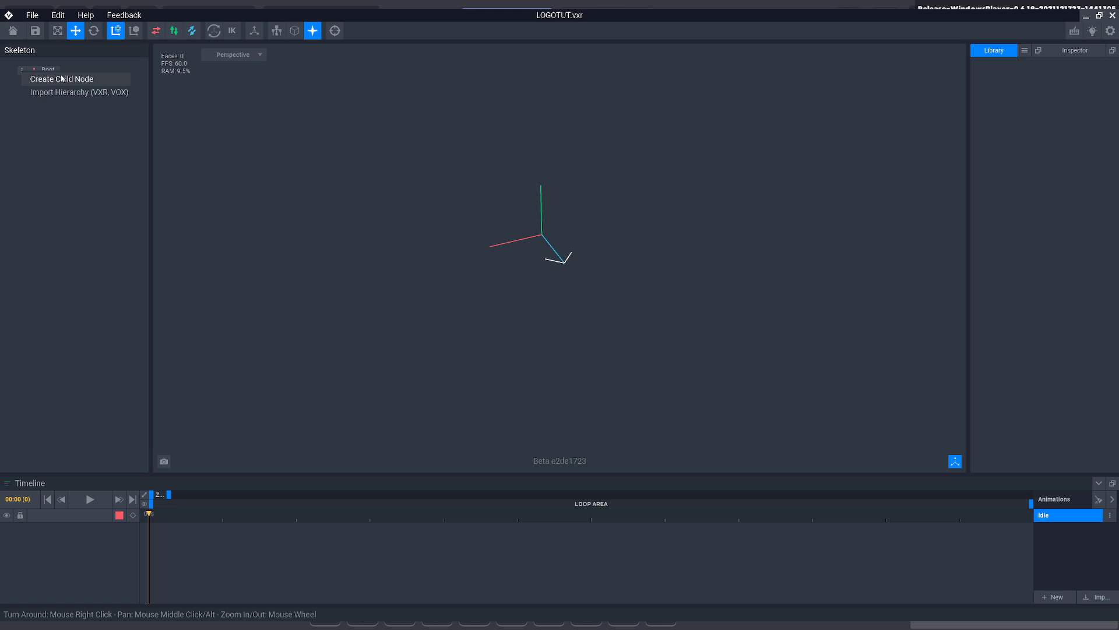
left_click(62, 78)
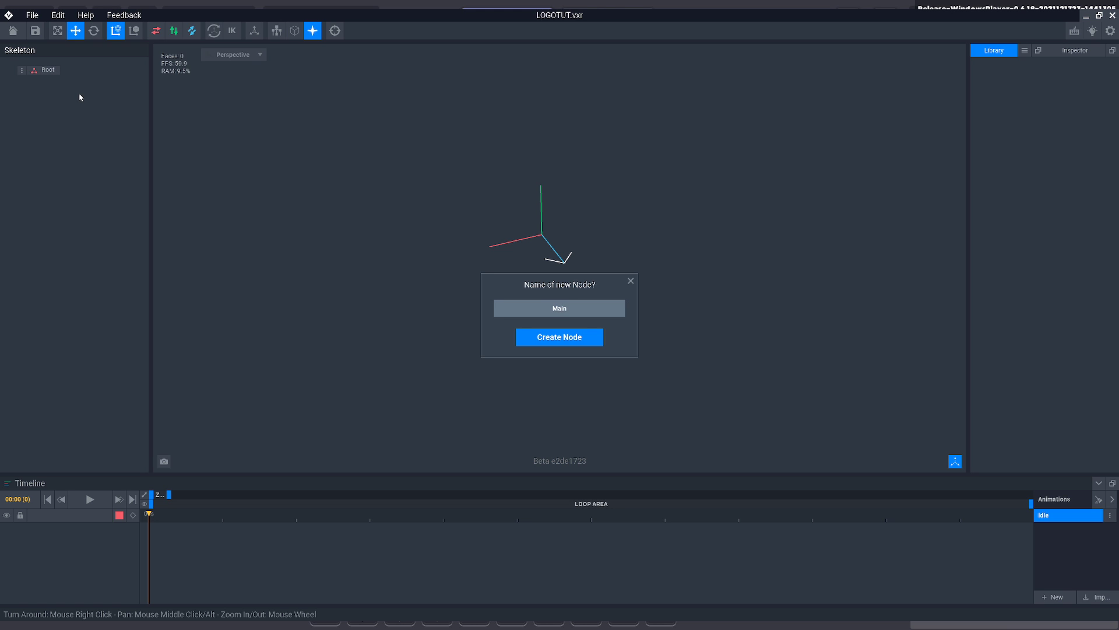
left_click(559, 336)
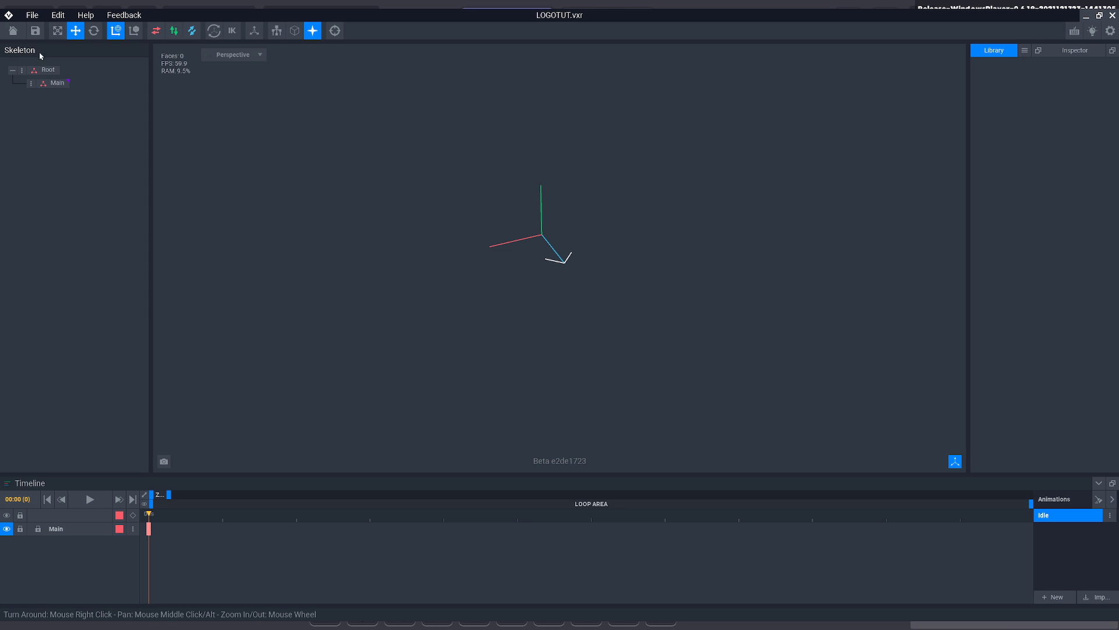
mouse_move(1044, 73)
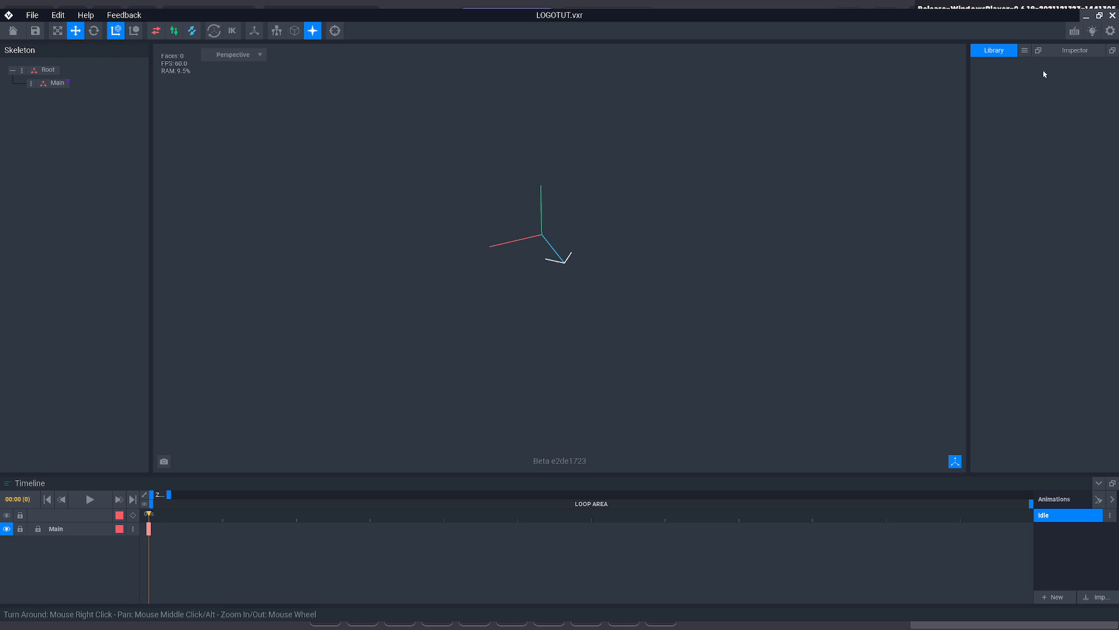
Step: Import Desktop/Tut/LOGO1.vox into the rig's library via Import VOX
left_click(1025, 50)
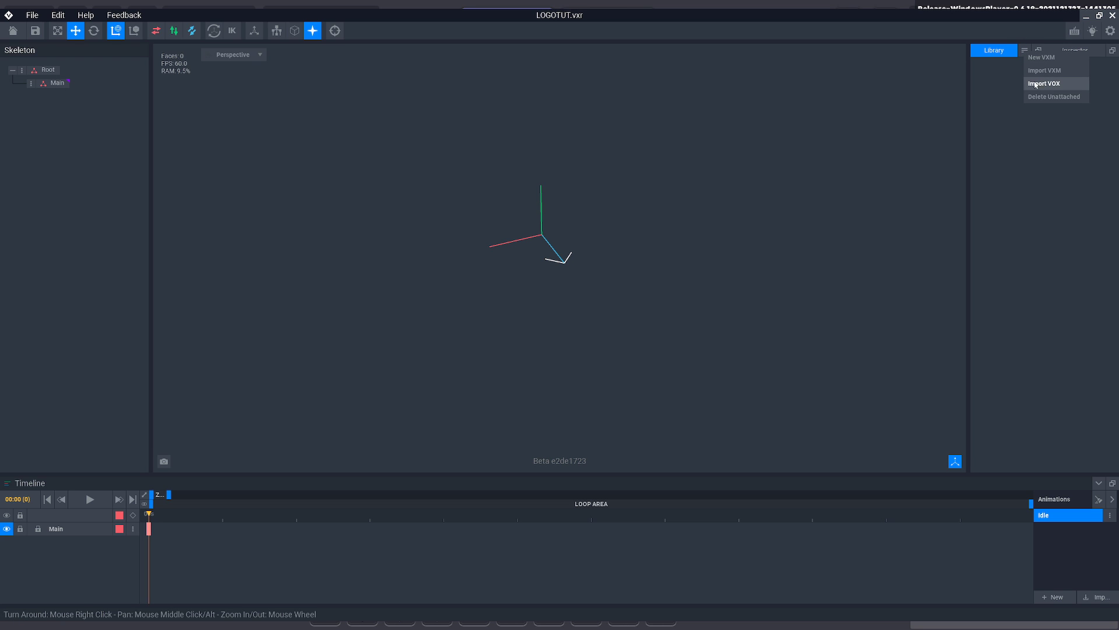
left_click(1043, 84)
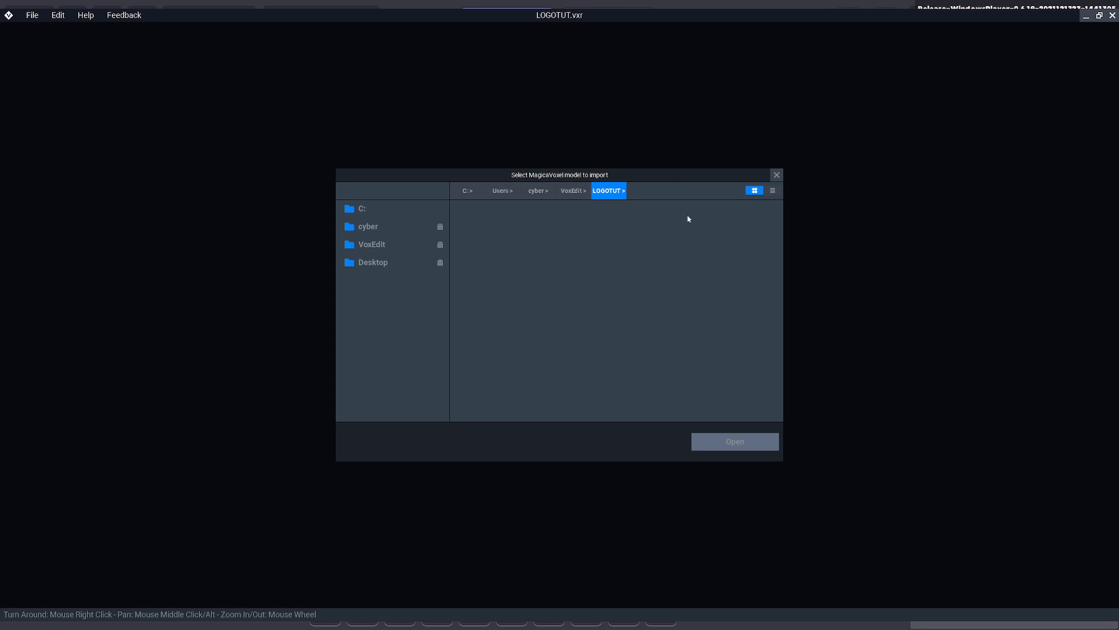
left_click(372, 262)
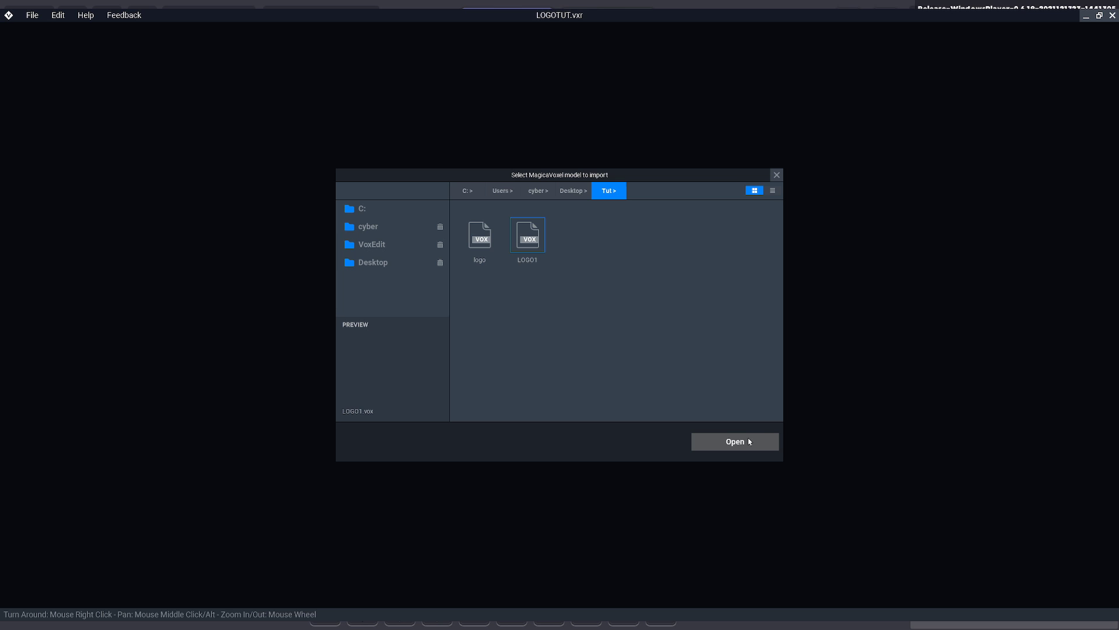
mouse_move(668, 390)
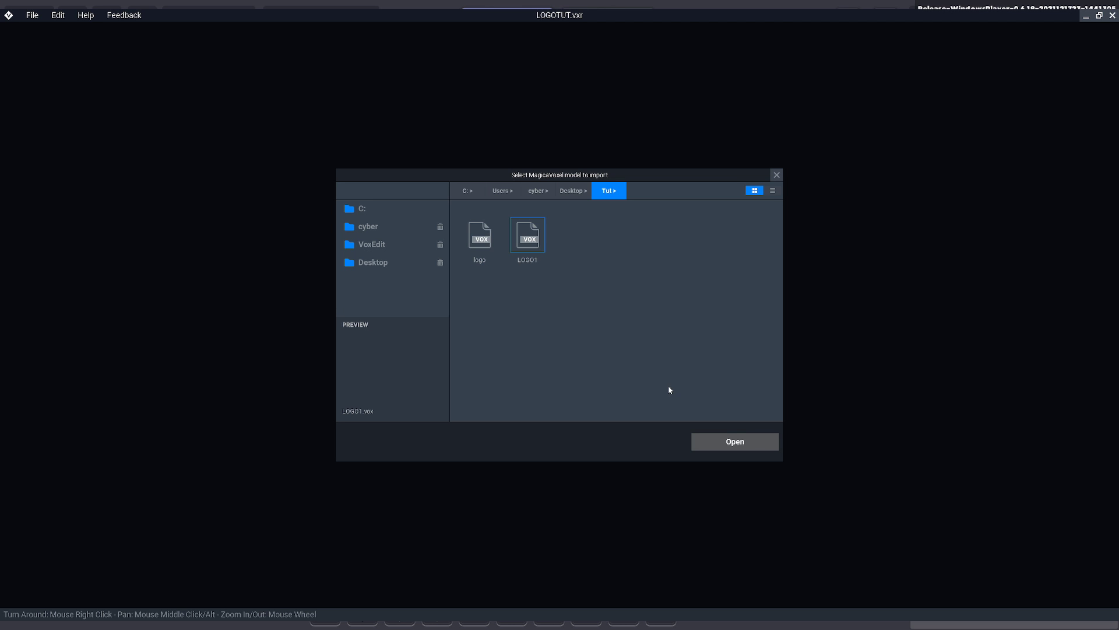
left_click(734, 441)
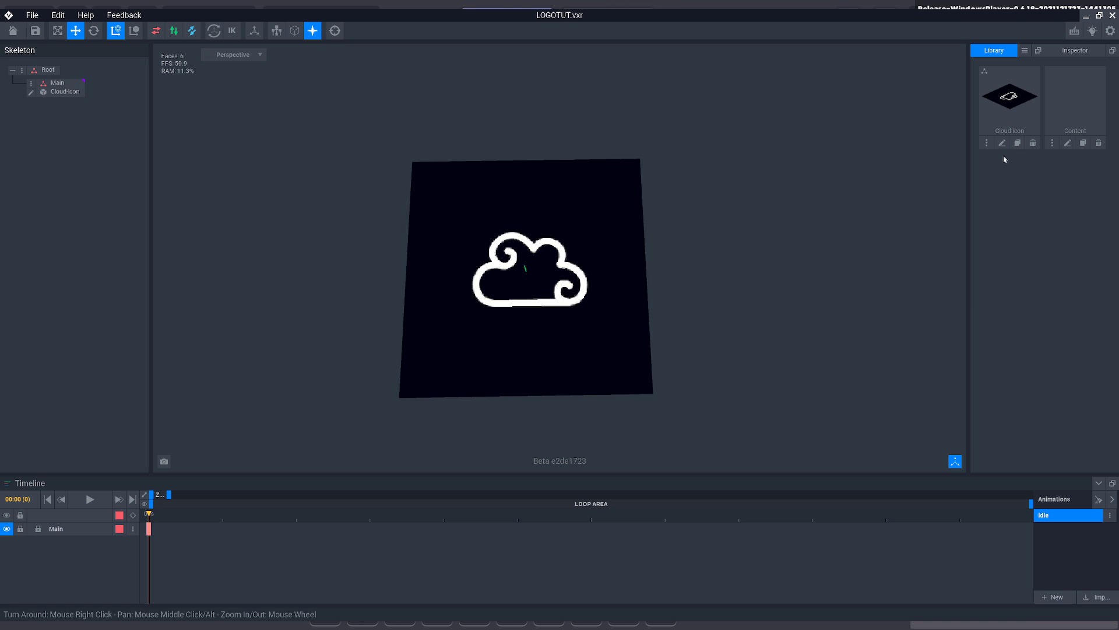
mouse_move(1007, 252)
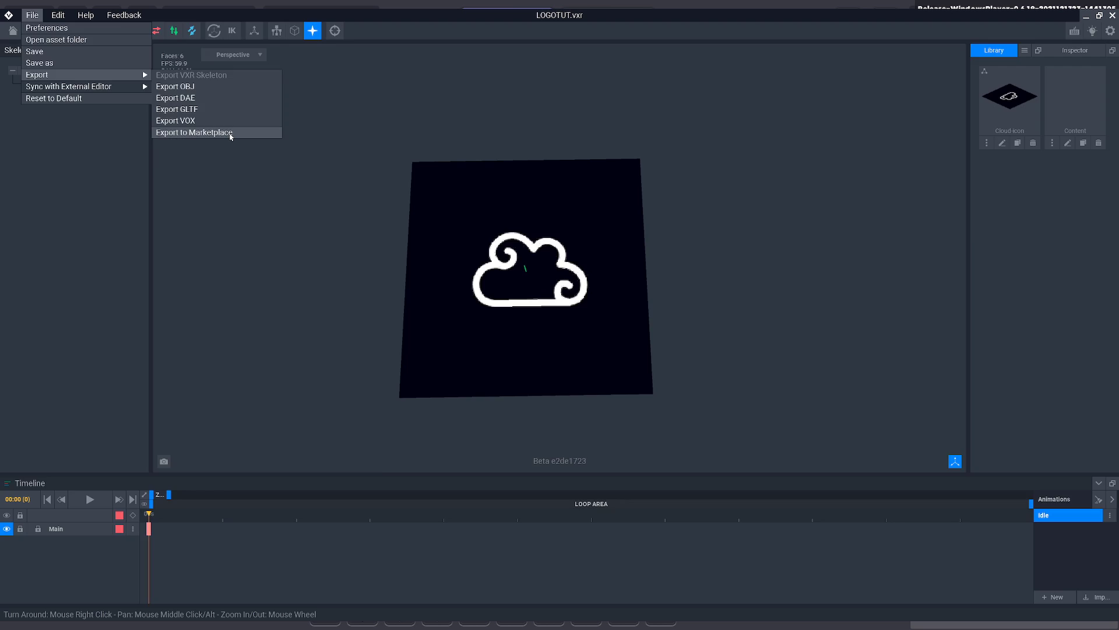
Step: Start Export to Marketplace for the cloud logo rig
left_click(193, 133)
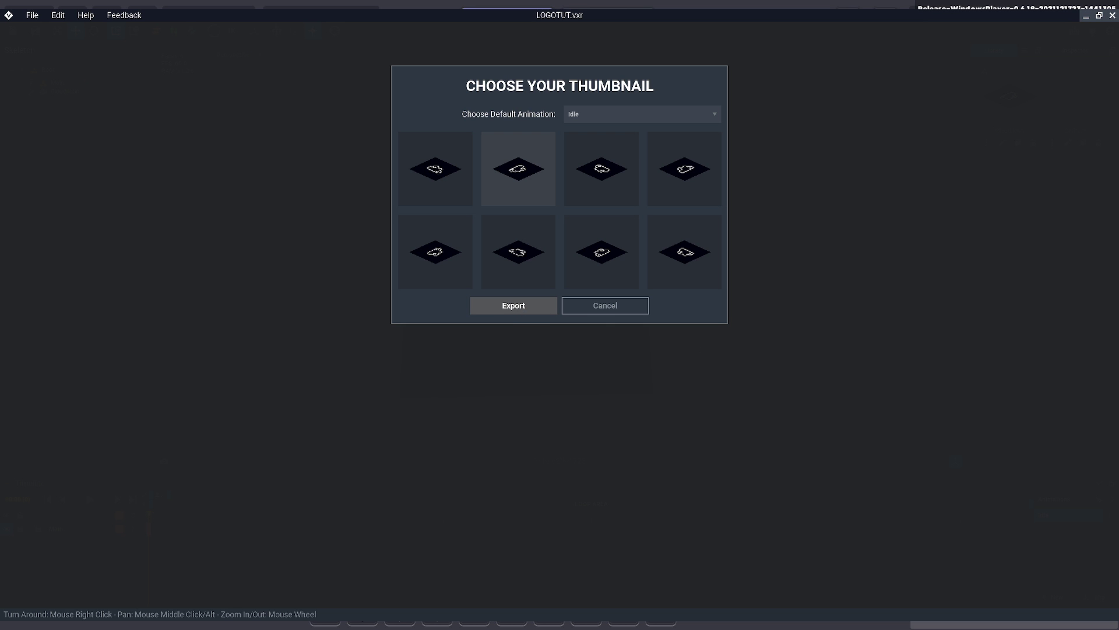
mouse_move(921, 389)
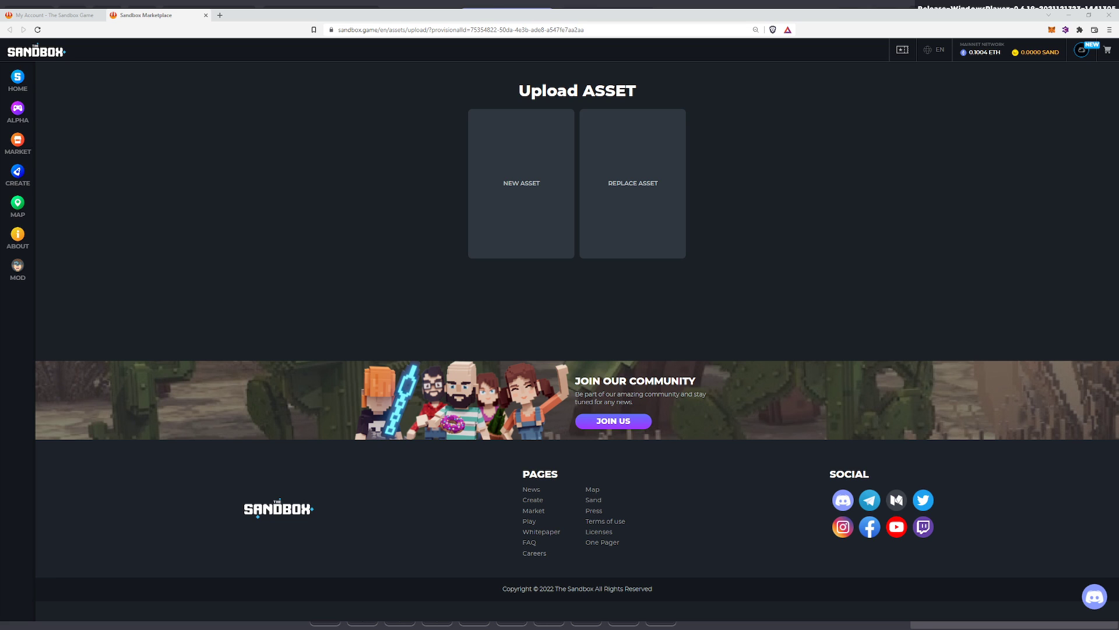
Step: Create a new Marketplace asset with the description 'example'
left_click(521, 182)
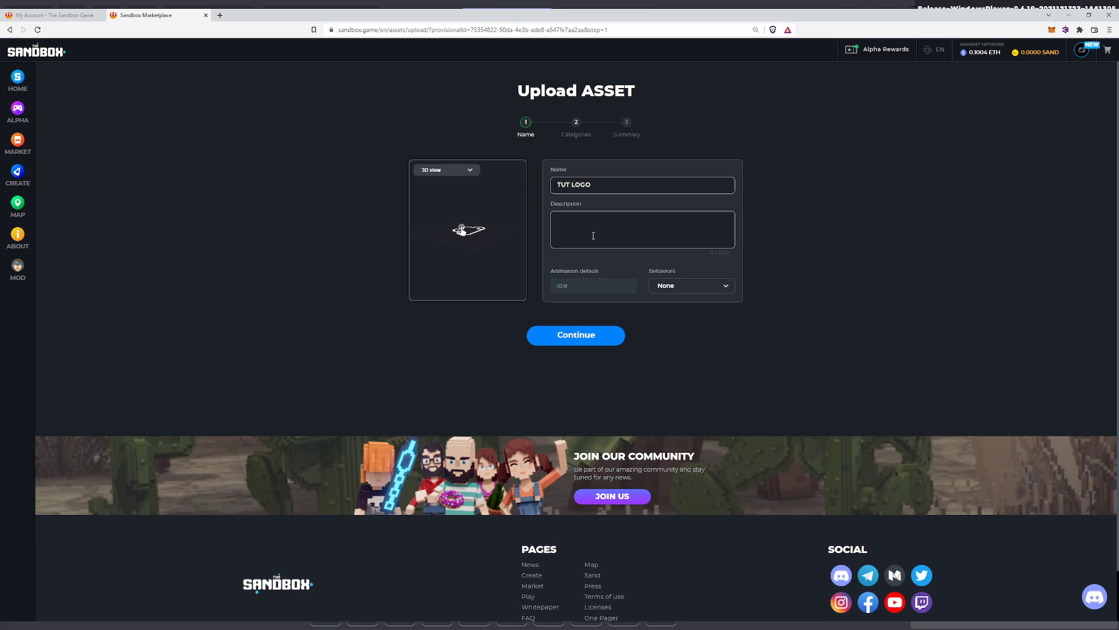
type("example")
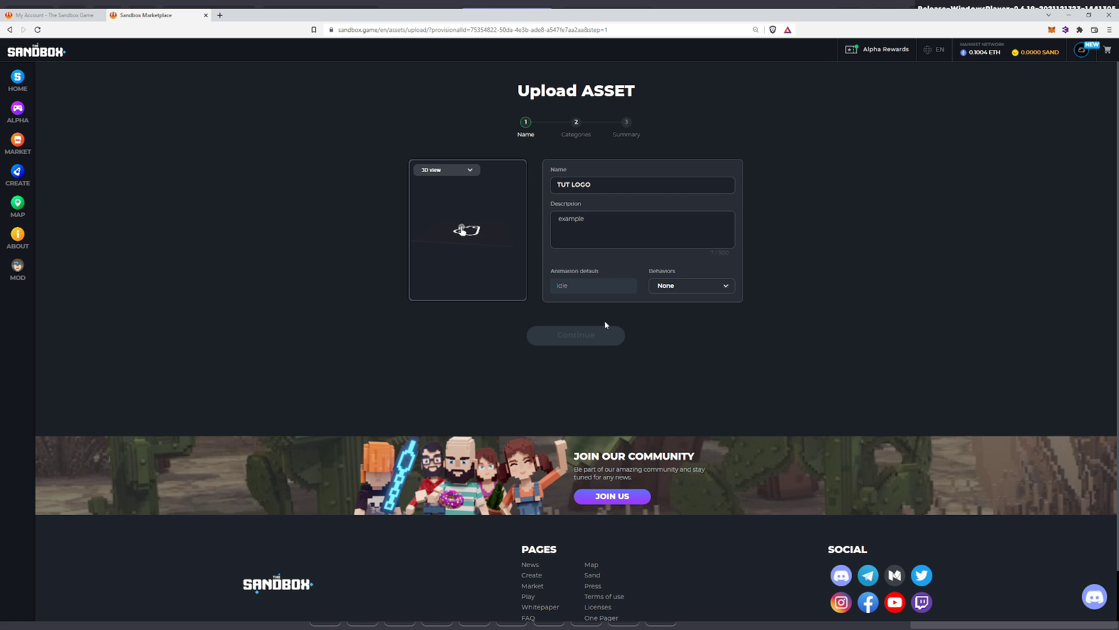
left_click(575, 335)
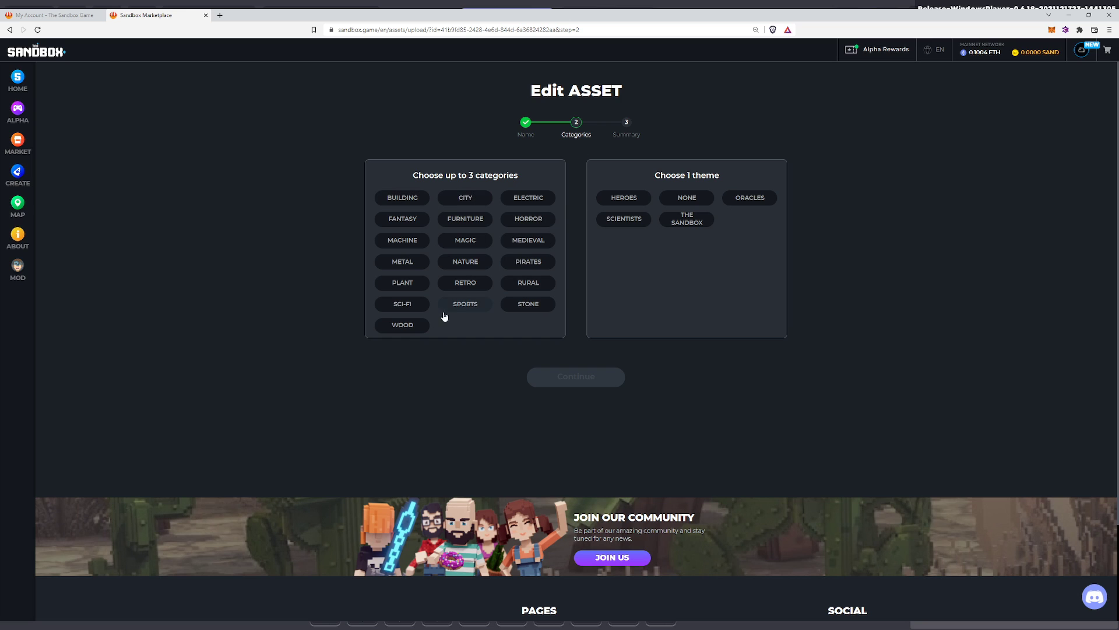
mouse_move(528, 219)
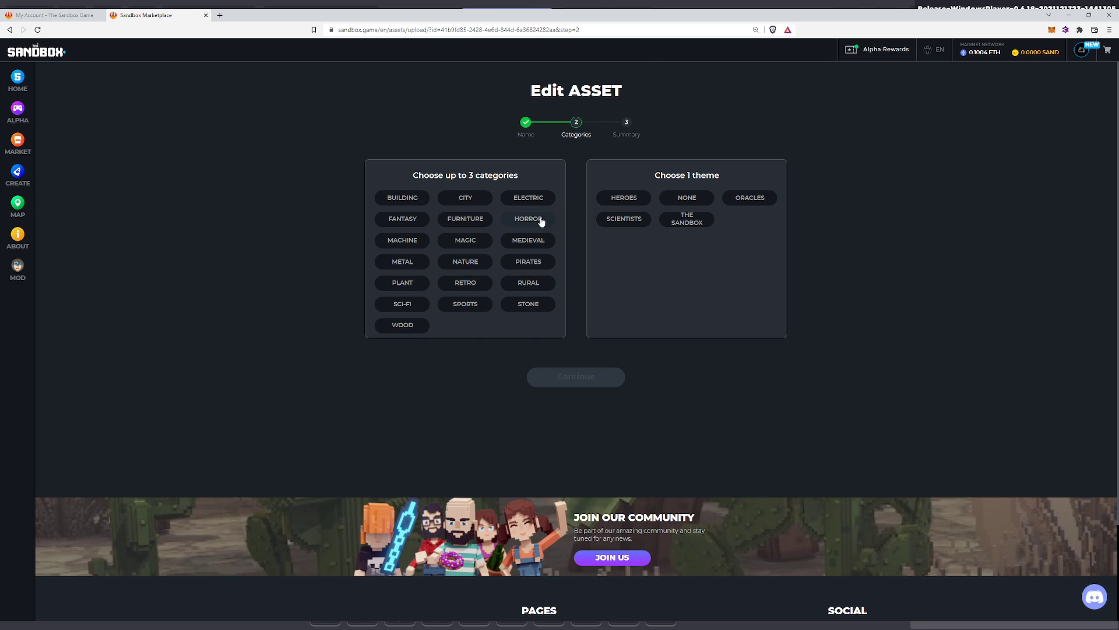
Step: Tag the asset with category Building and theme None
left_click(401, 197)
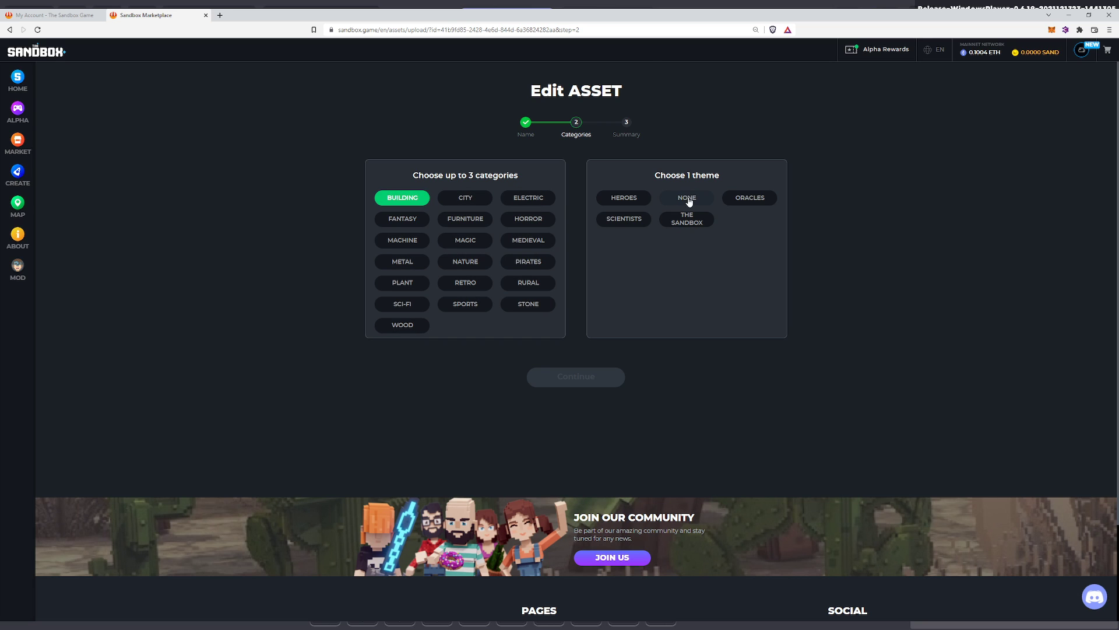
left_click(687, 197)
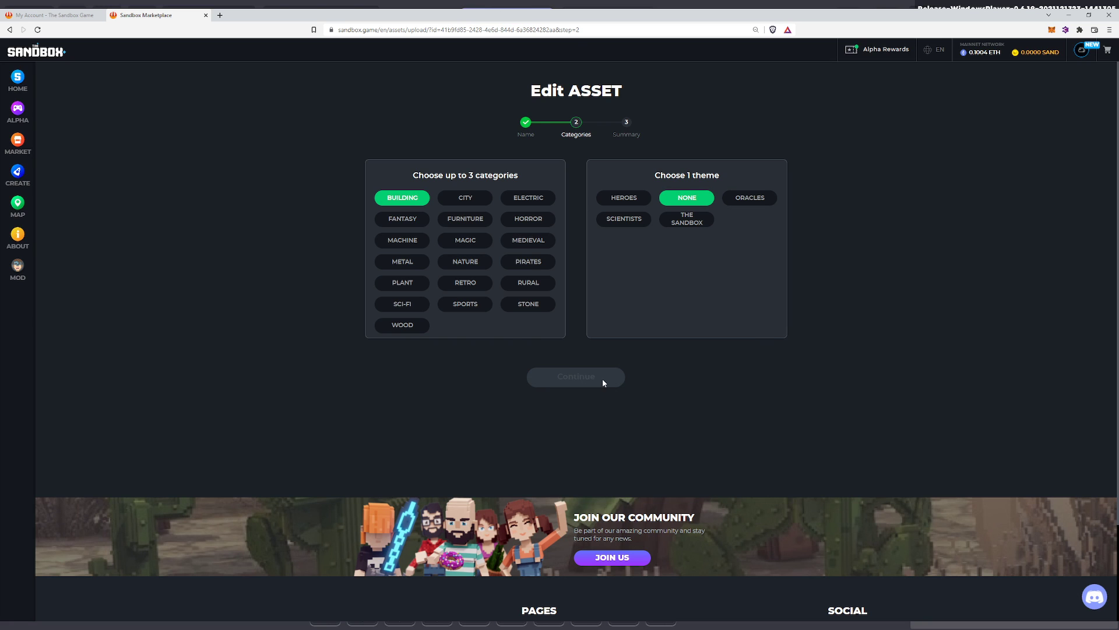
left_click(575, 376)
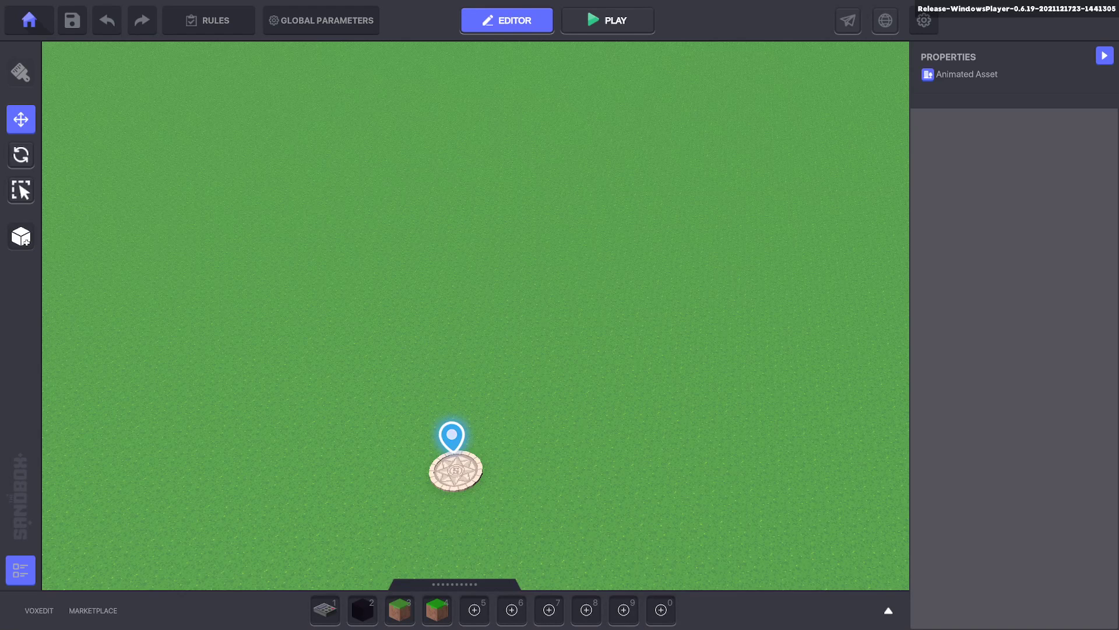
mouse_move(71, 612)
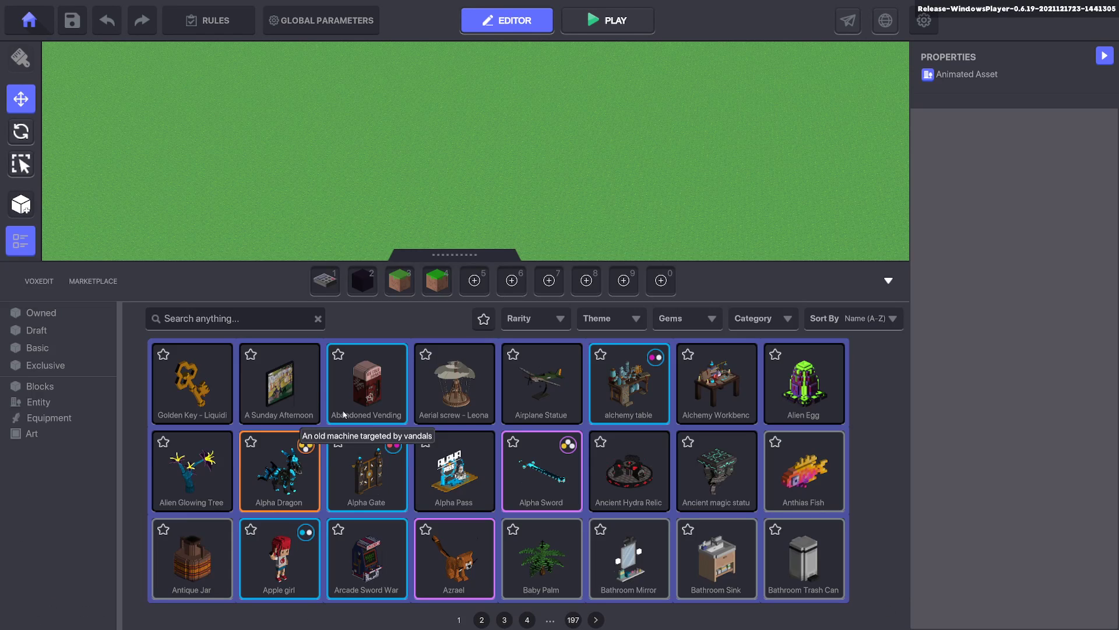
Step: Search the asset library for 'tut' and add TUT LOGO to hotbar slot 5
type("tut")
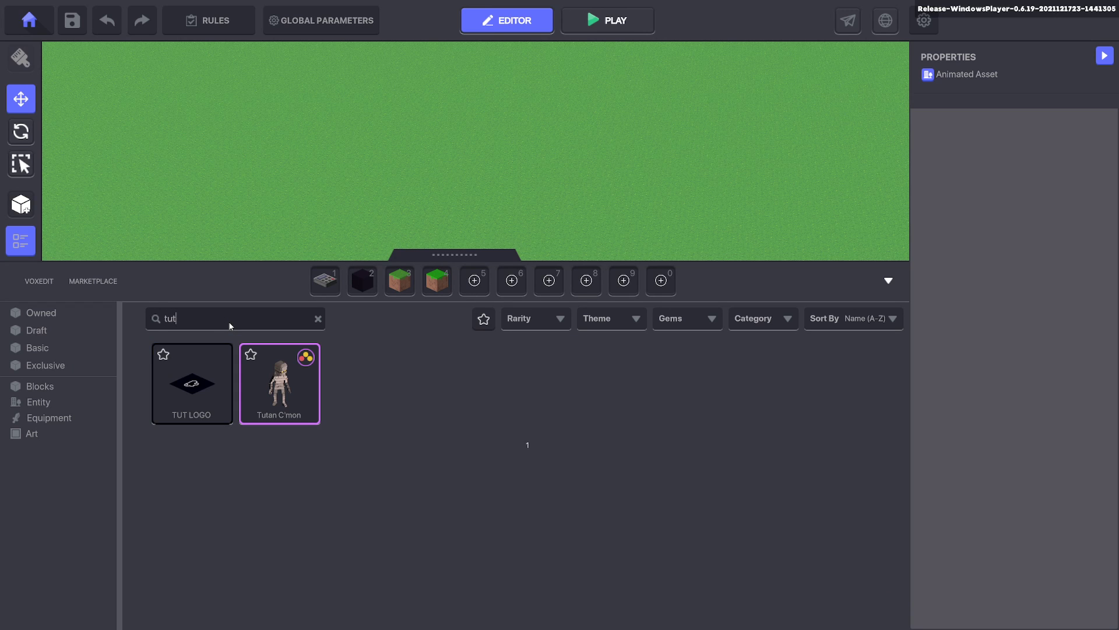
left_click(473, 280)
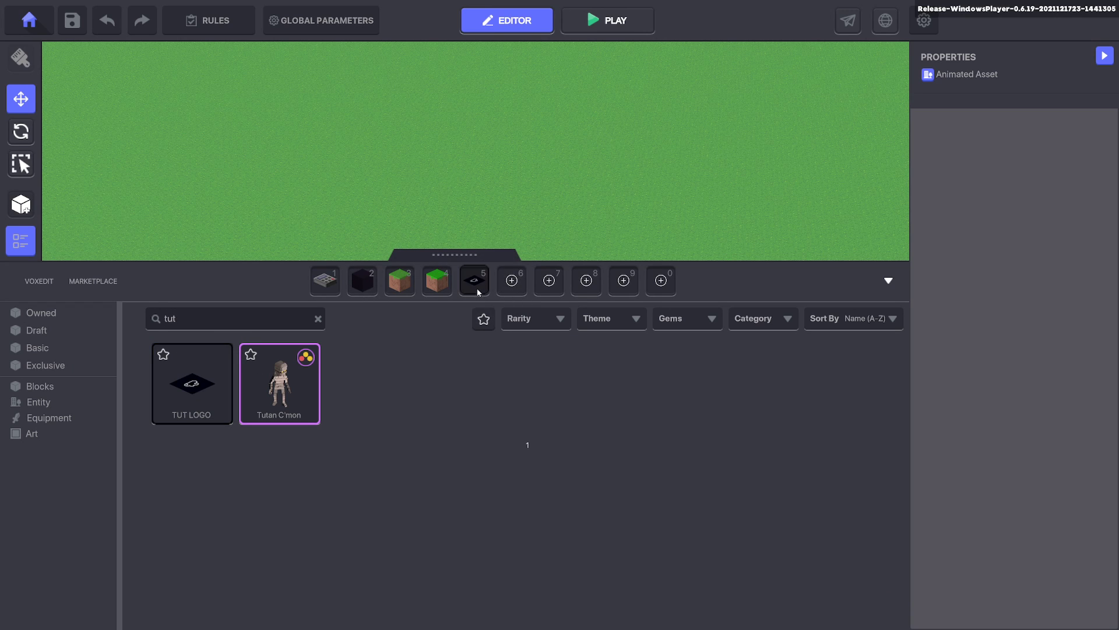